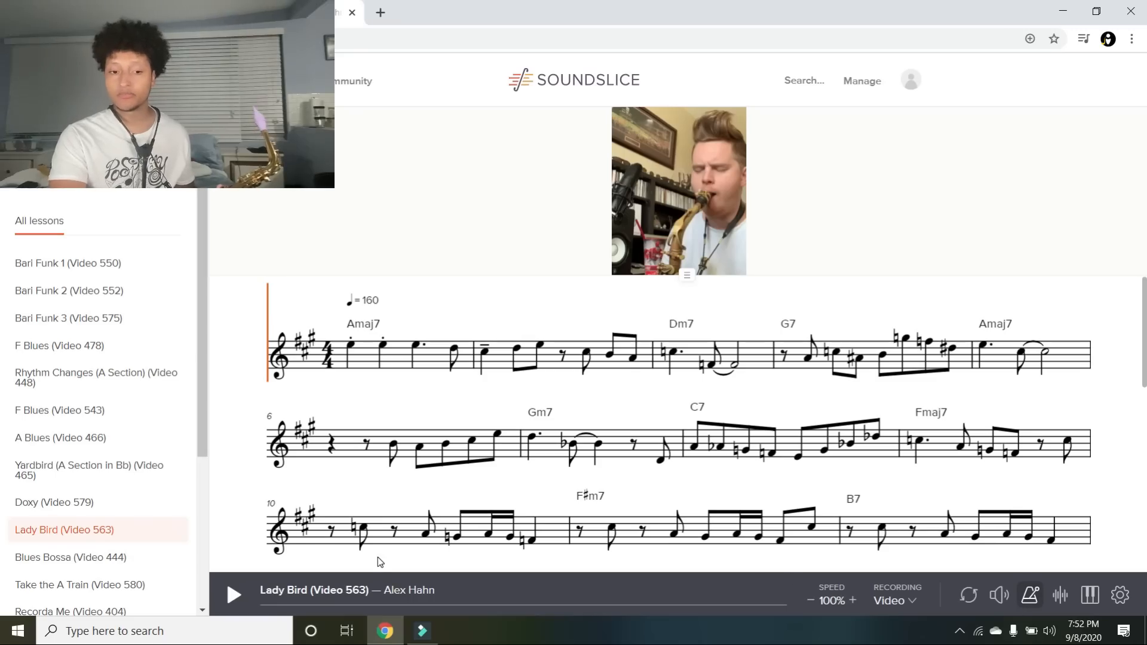
Play the Lady Bird lesson from the start and pause within the second bar.
left_click(234, 595)
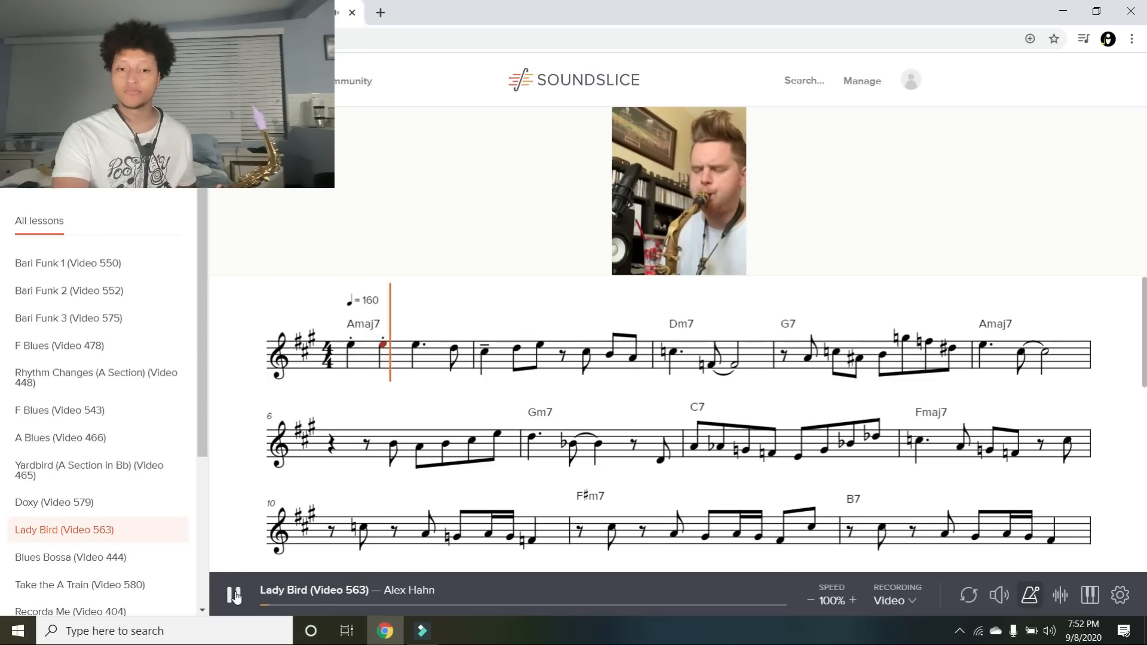
left_click(234, 594)
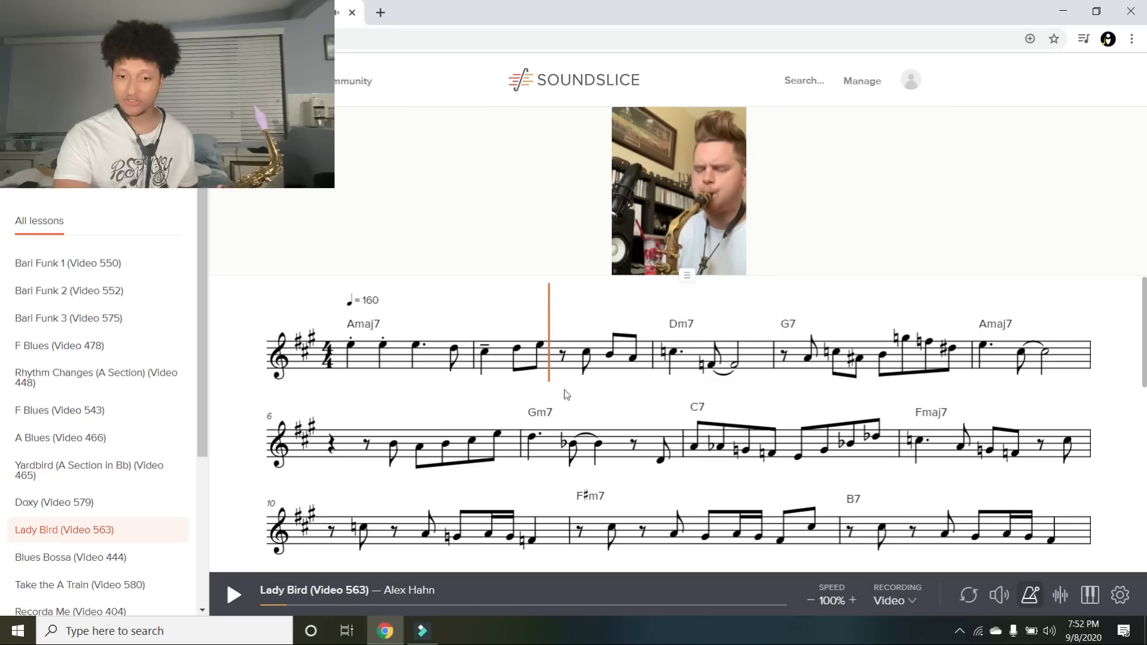
mouse_move(730, 200)
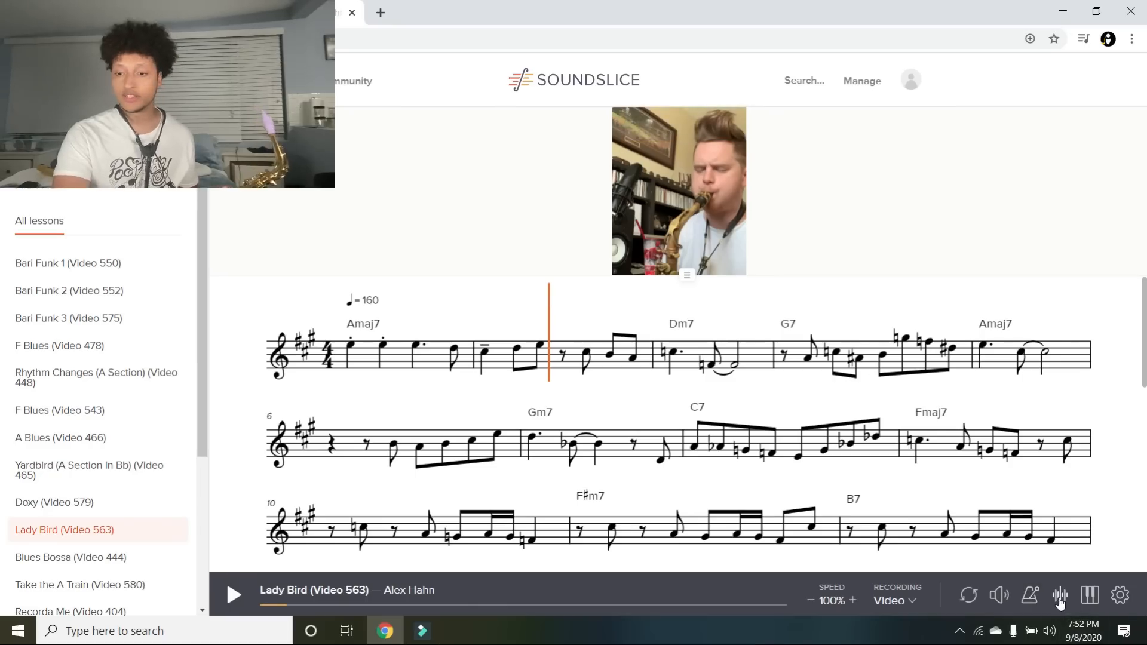
Swap the waveform for a piano keyboard view, then play and pause at bar five.
left_click(1060, 595)
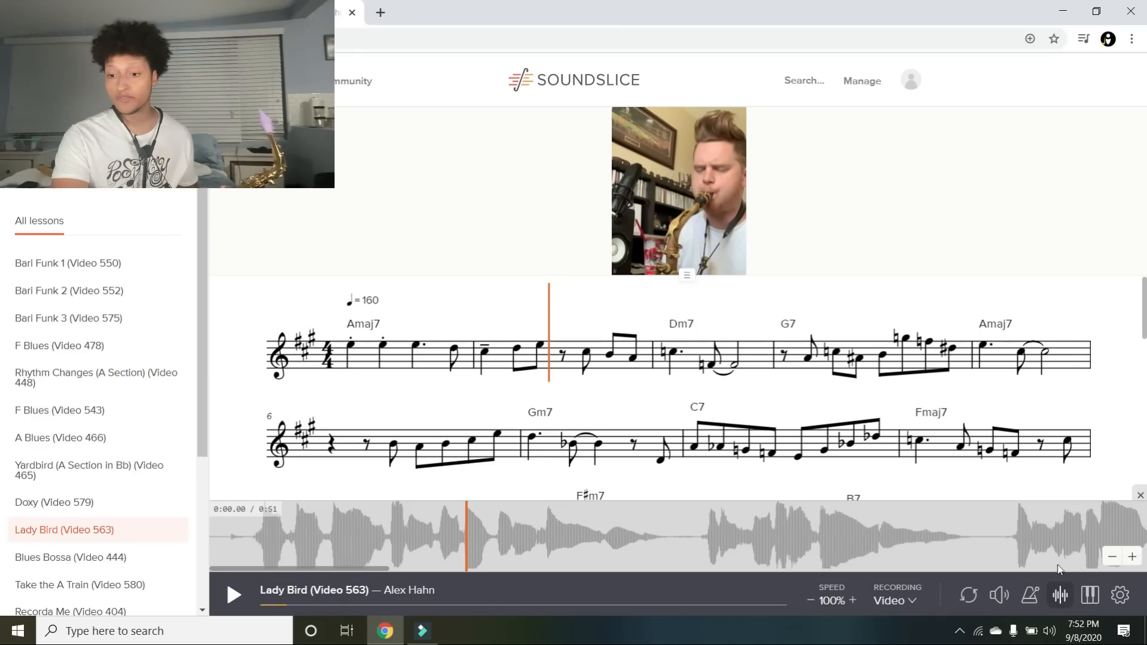
left_click(1090, 596)
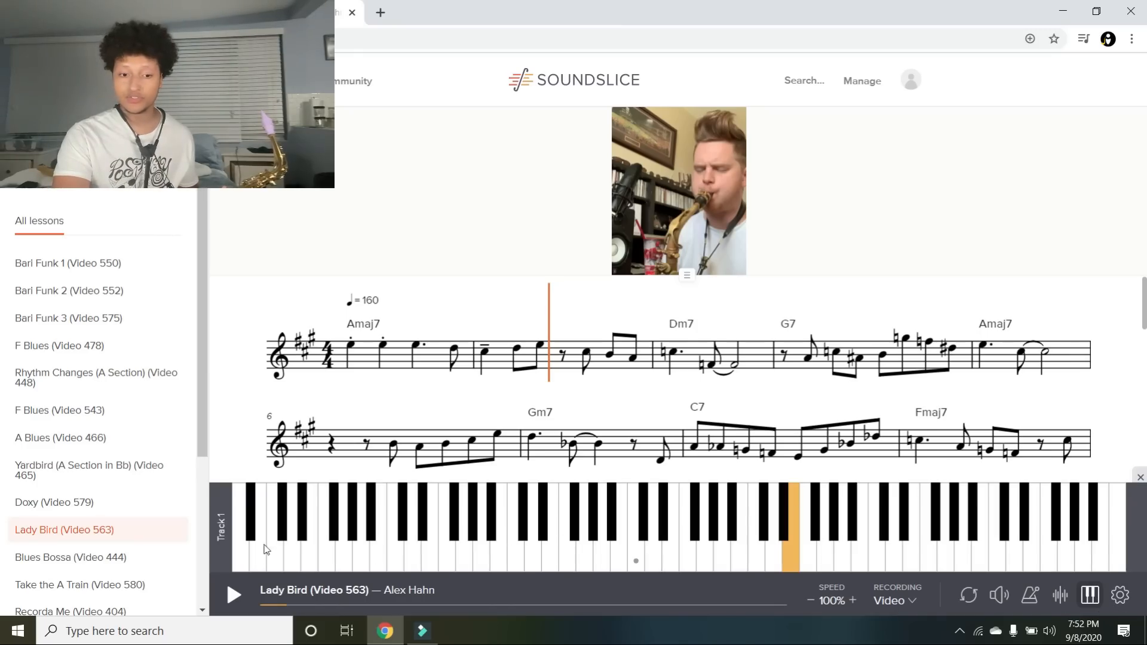
left_click(232, 593)
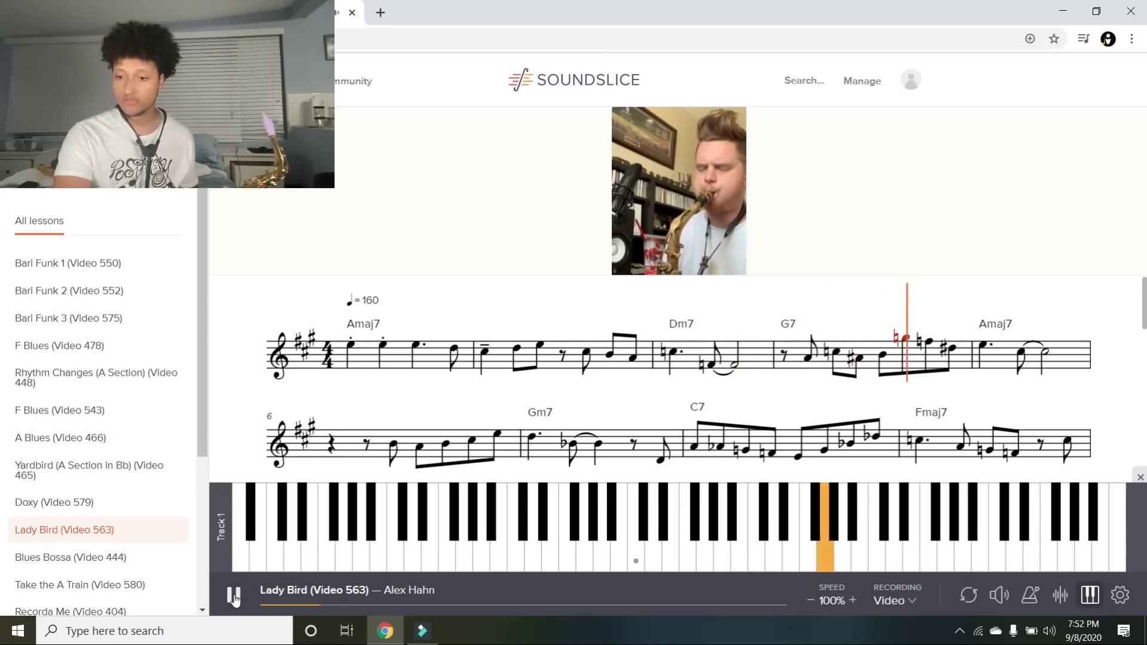
left_click(232, 595)
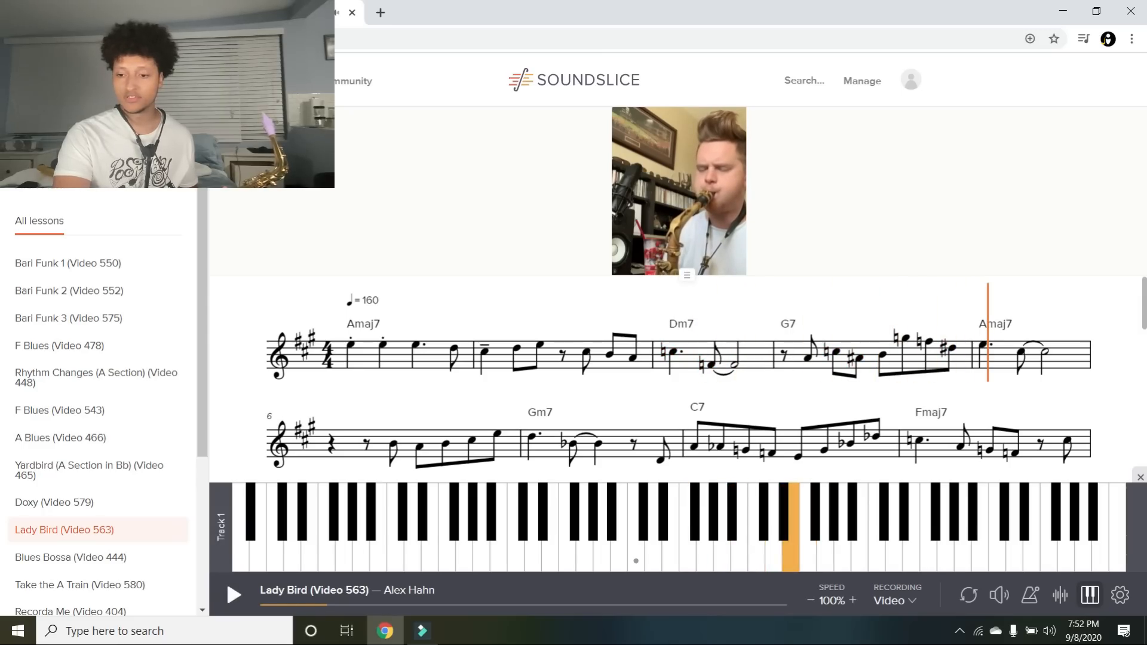
In the settings panel, switch Track appearance to chord chart and back to notation.
left_click(1119, 595)
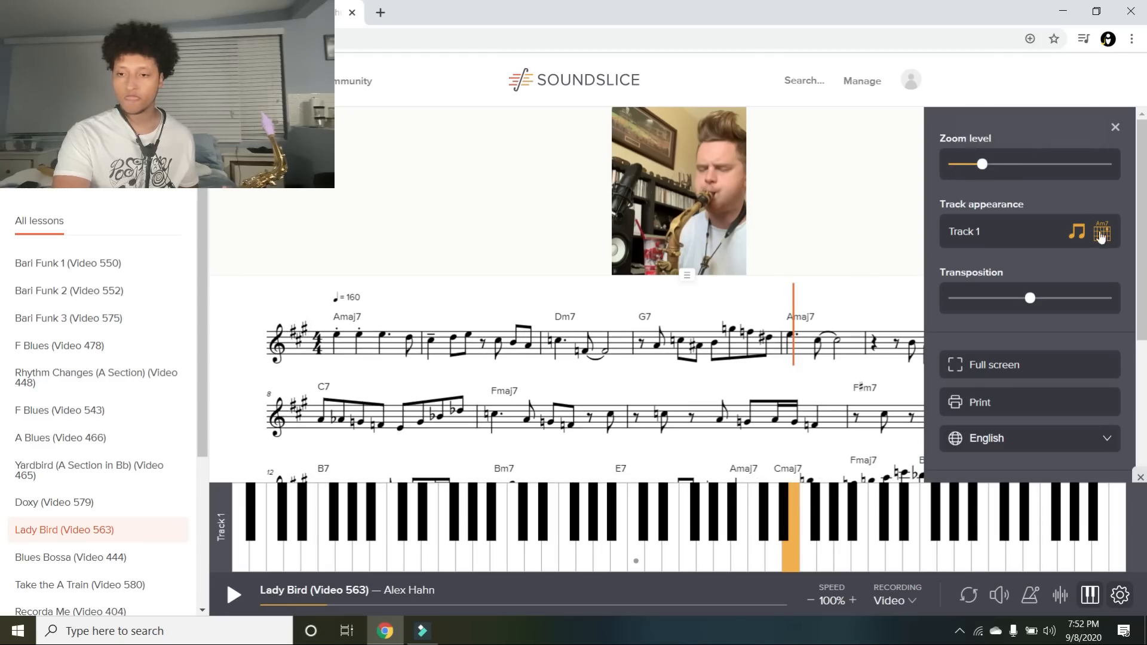
left_click(1102, 231)
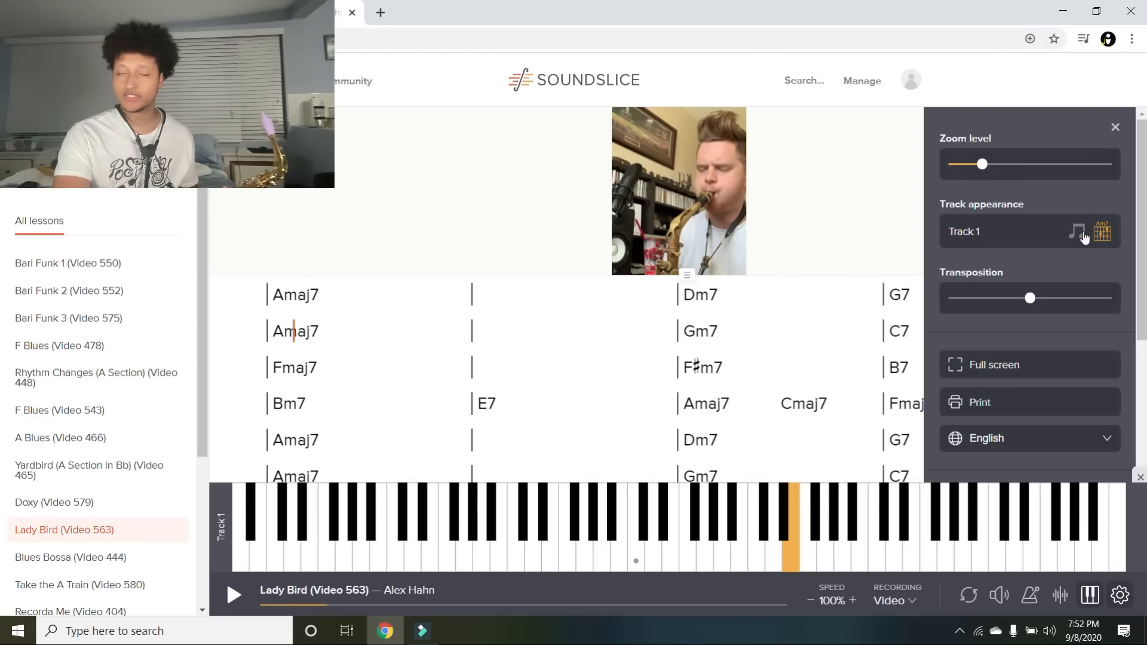
left_click(1077, 231)
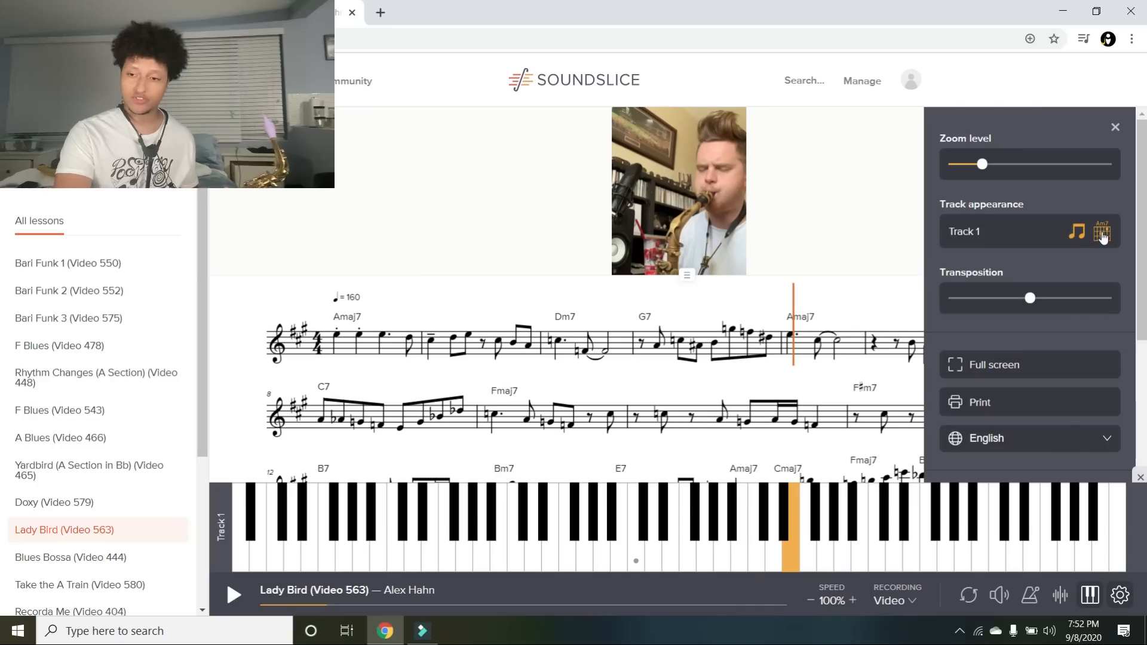